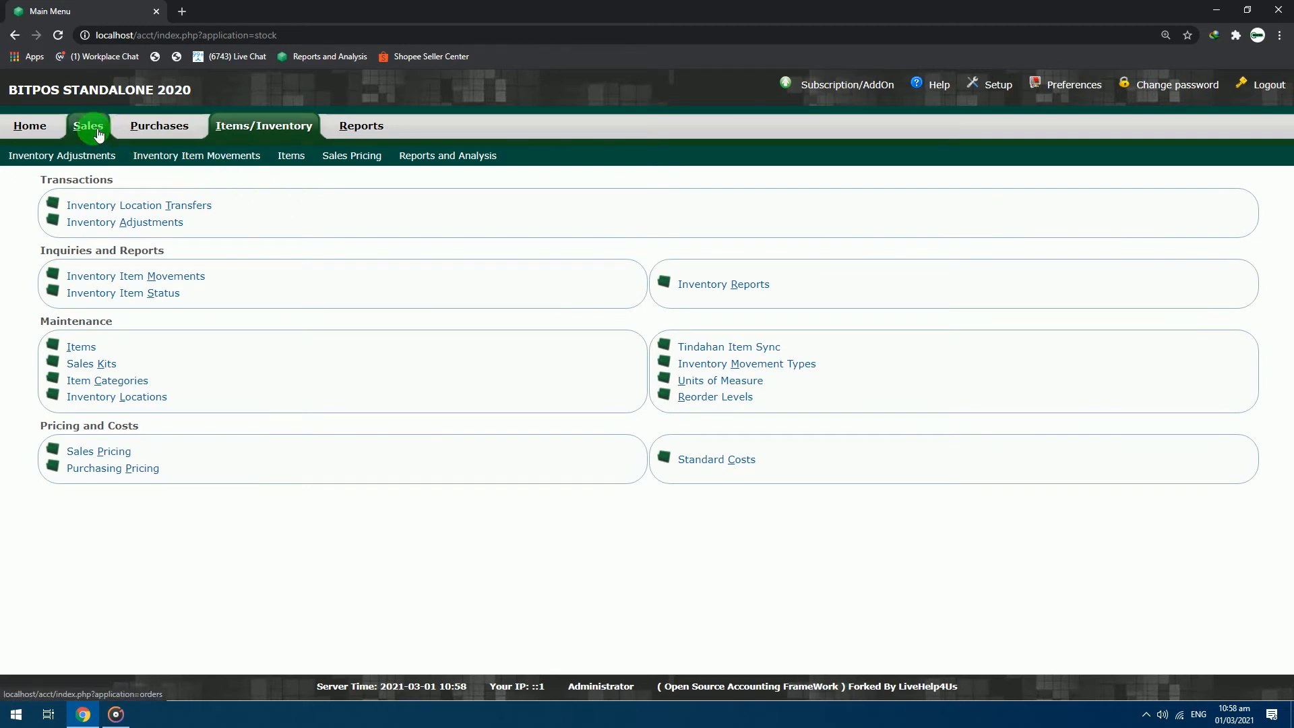
# - Go to Sales Types maintenance, listing Retail, Wholesale and Employee
pyautogui.click(88, 125)
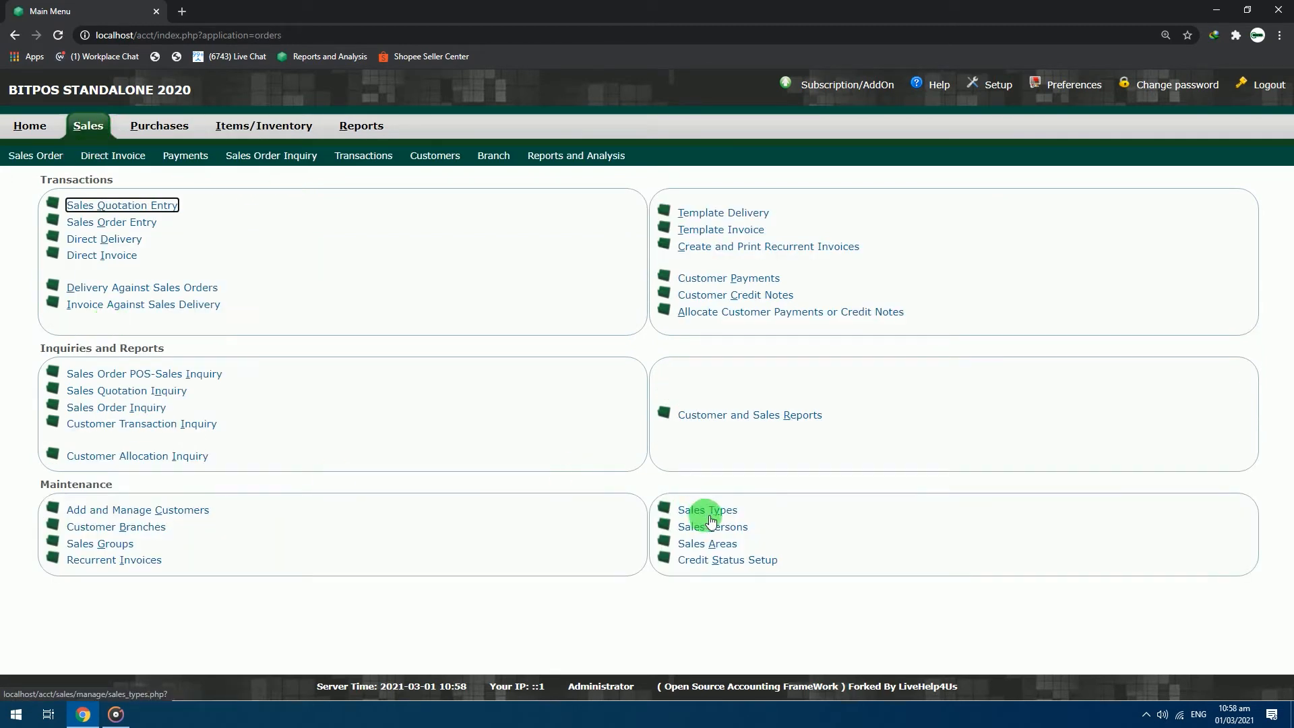
pyautogui.click(707, 509)
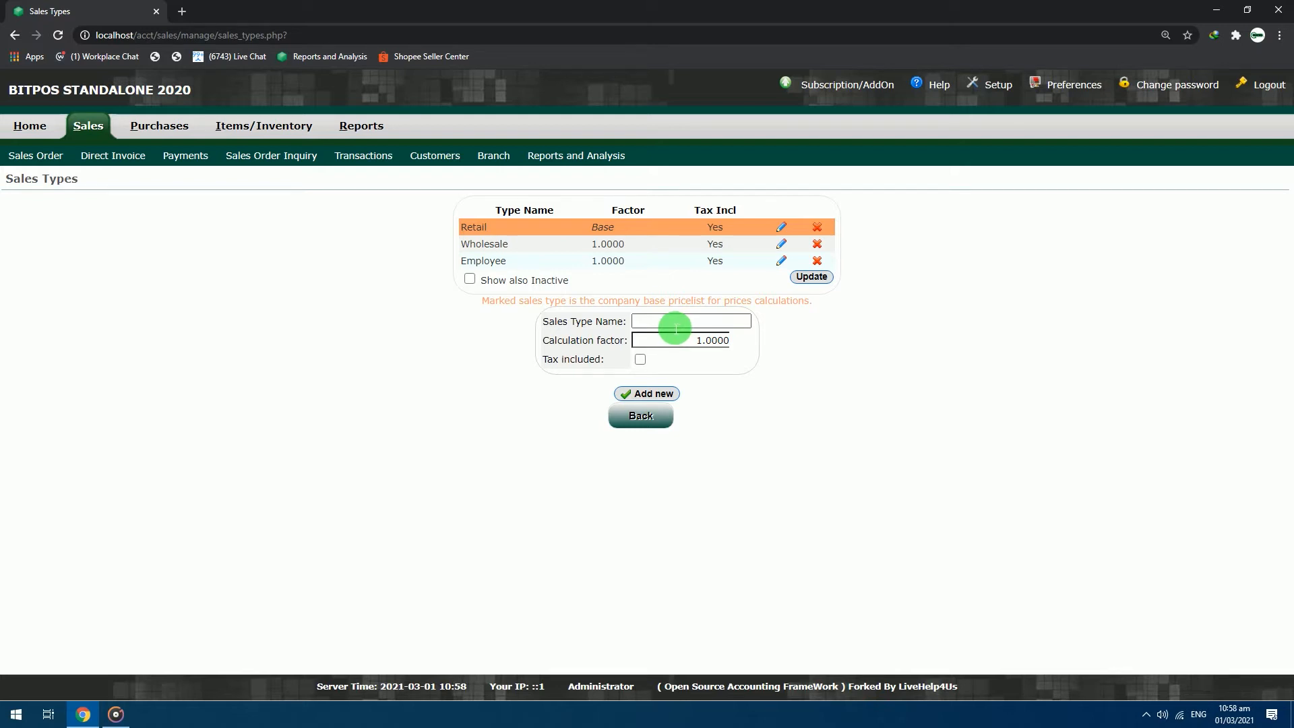
# - Name the new sales type NonVat with factor 1.0000 and tax included left unchecked
pyautogui.click(690, 321)
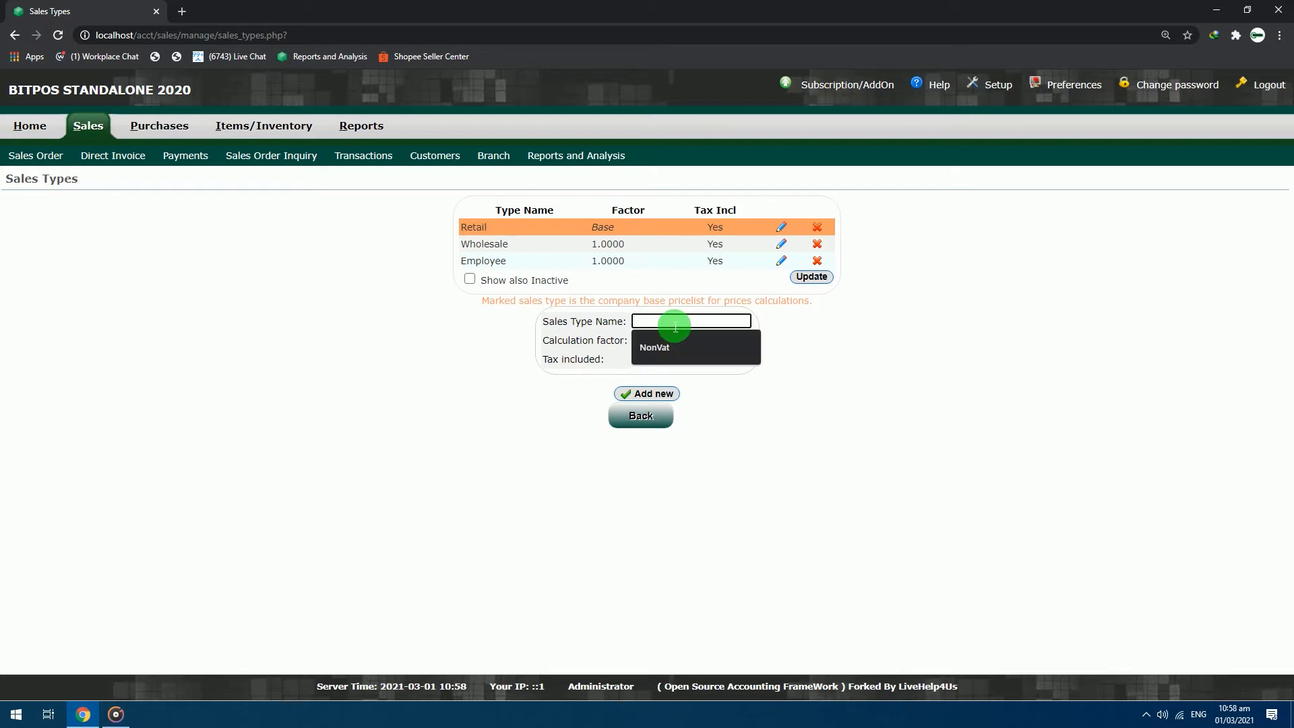
pyautogui.write('NonVat')
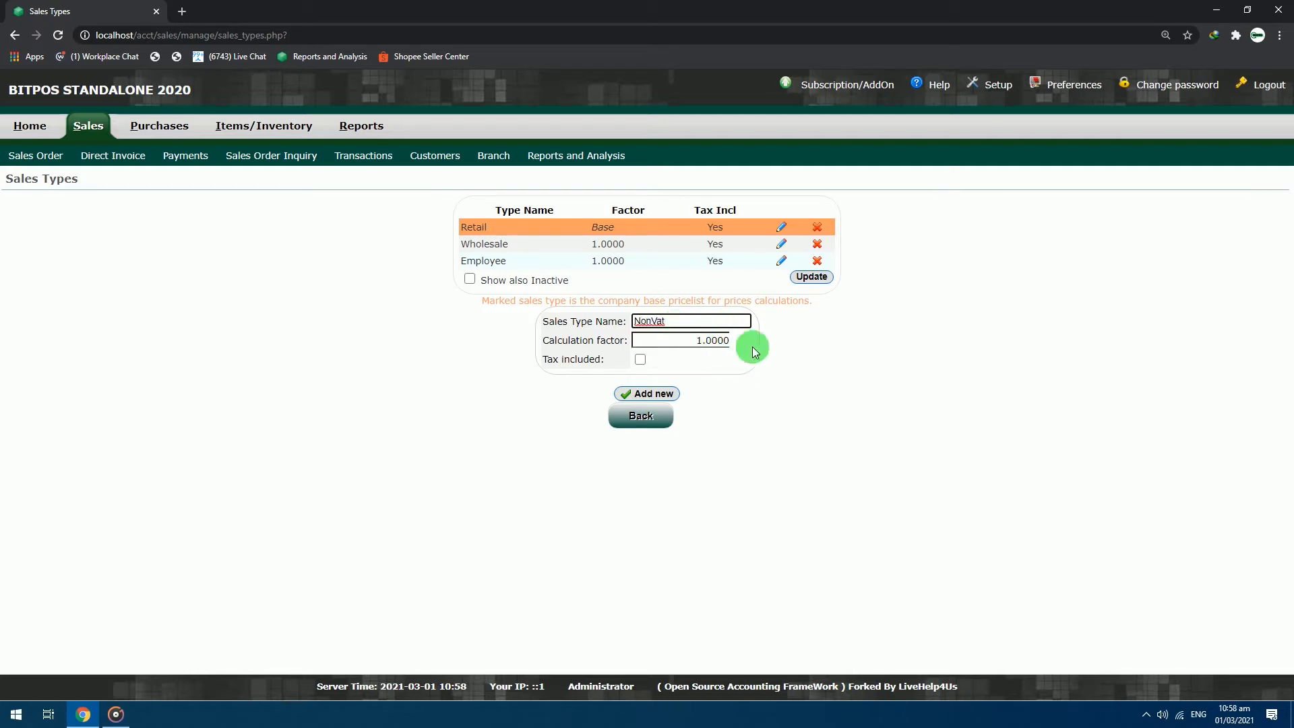
pyautogui.moveTo(745, 349)
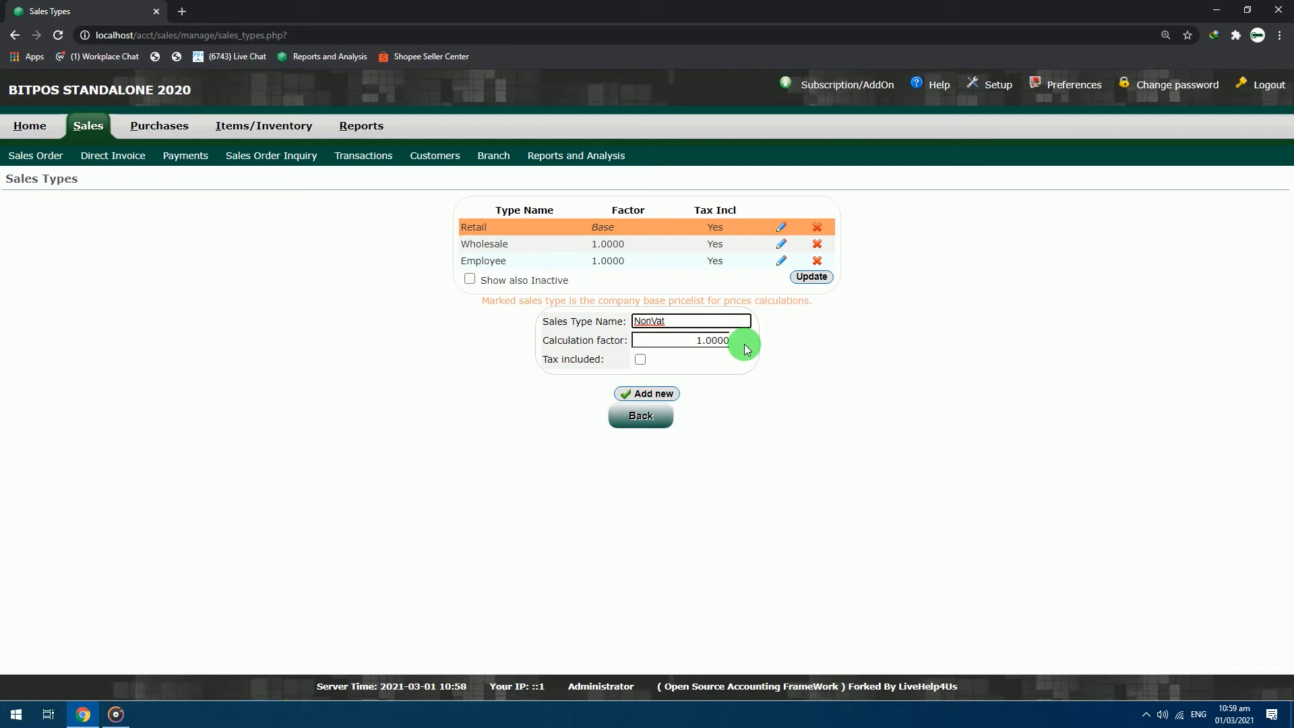
pyautogui.moveTo(640, 360)
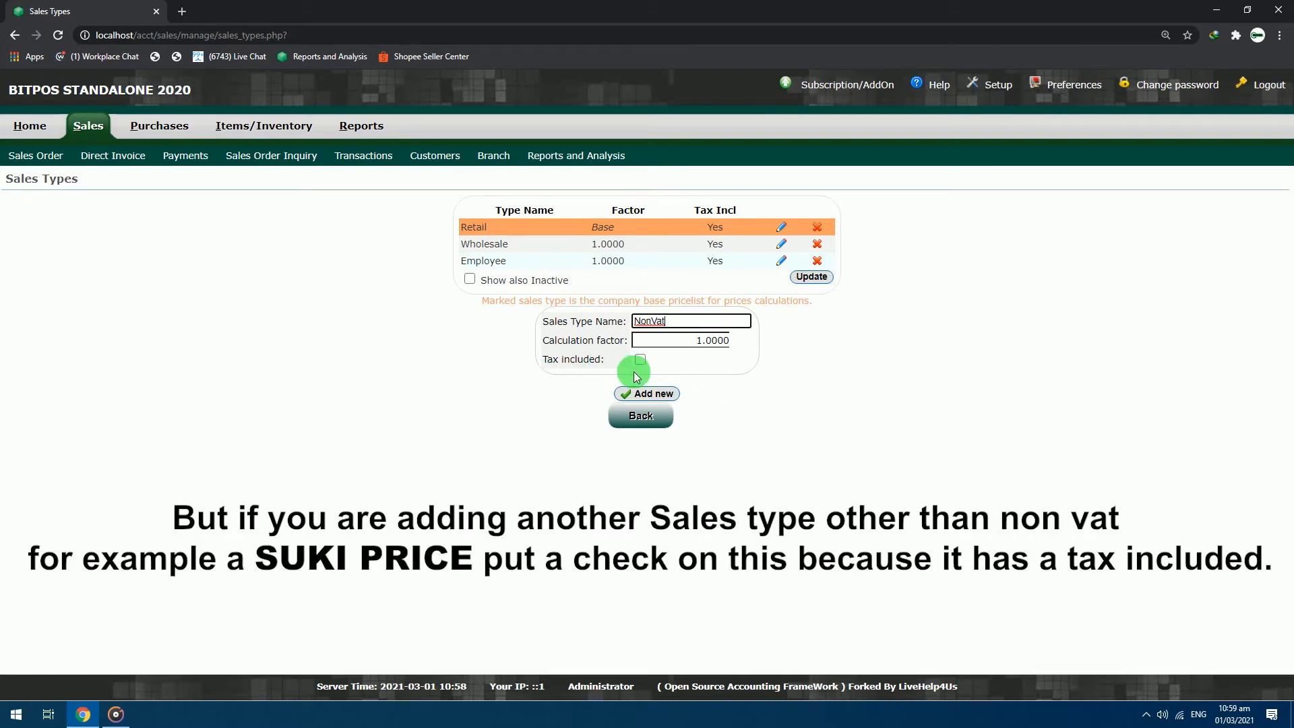
pyautogui.click(640, 360)
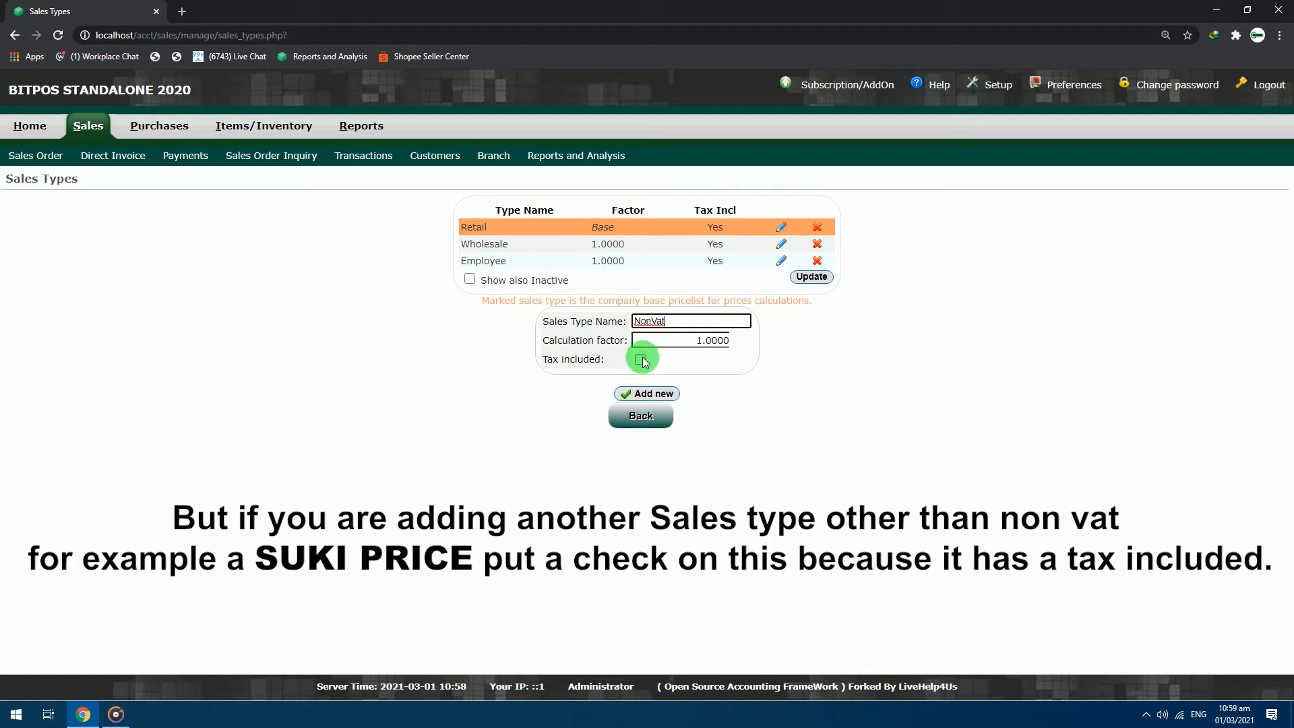
pyautogui.click(640, 359)
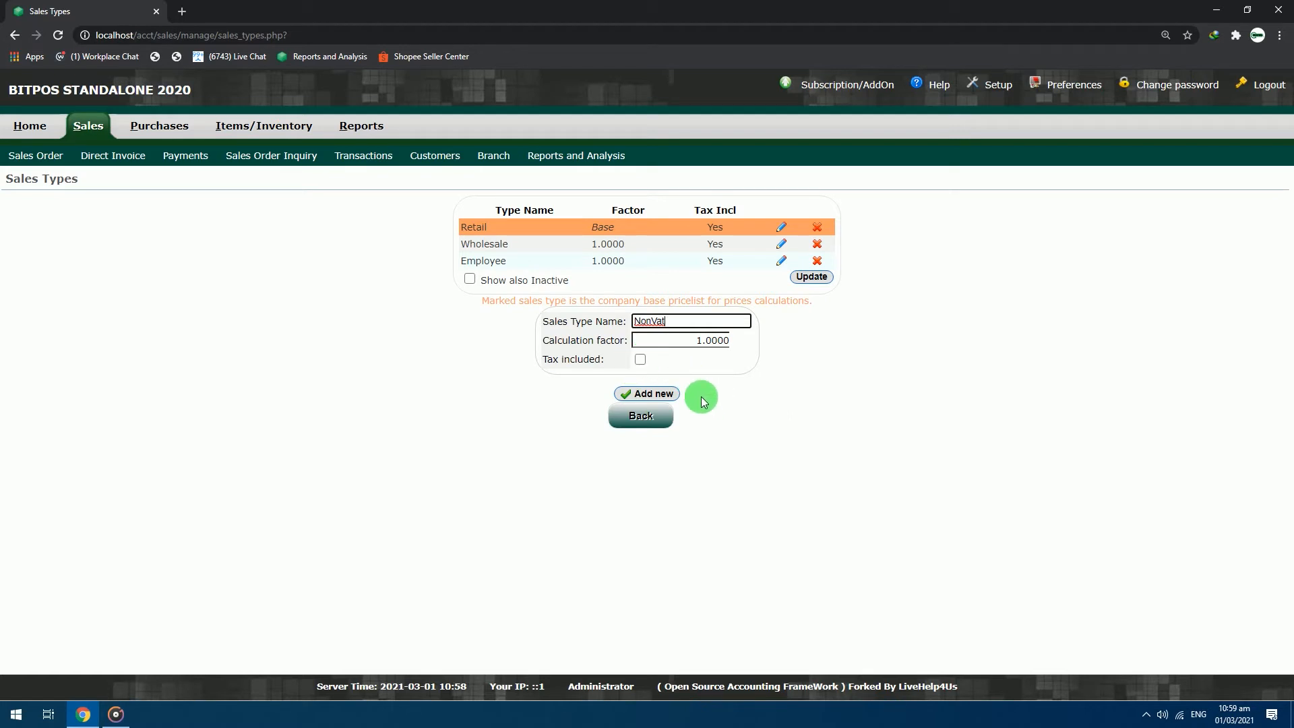
# - Add NonVat as a sales type with factor 1.0000 and no tax included
pyautogui.click(647, 393)
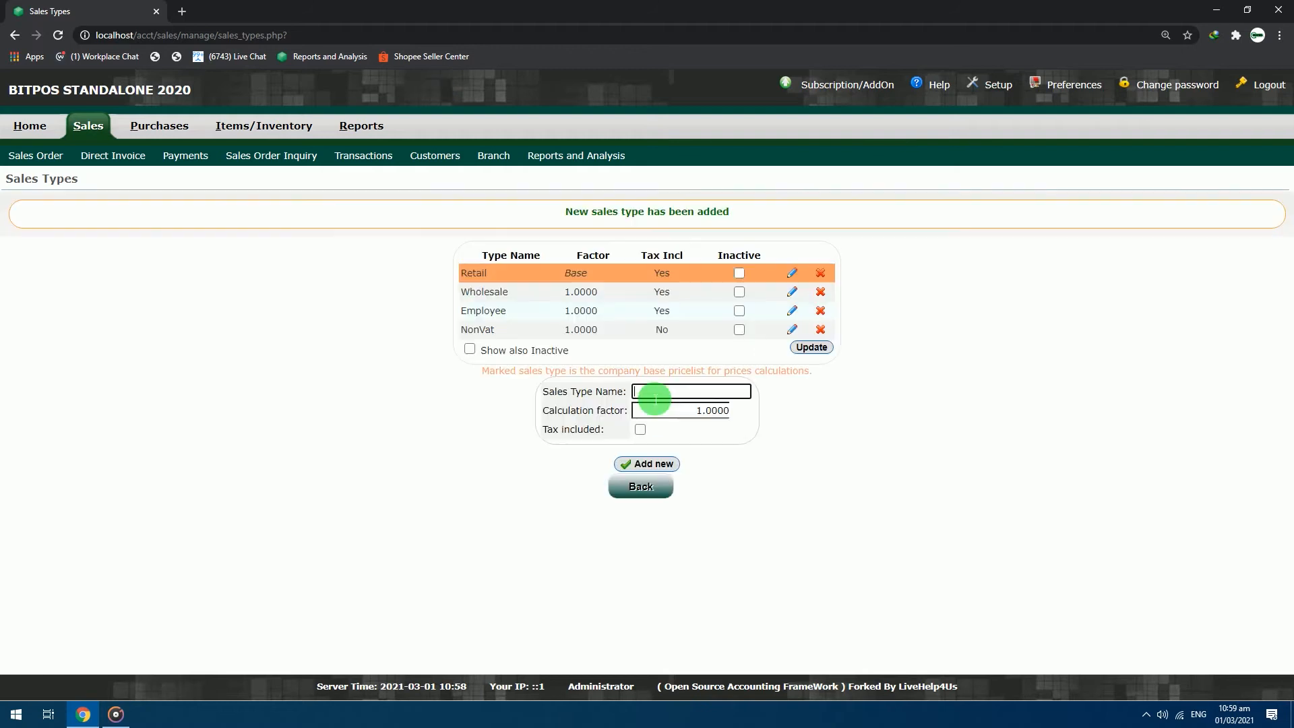
pyautogui.moveTo(570, 229)
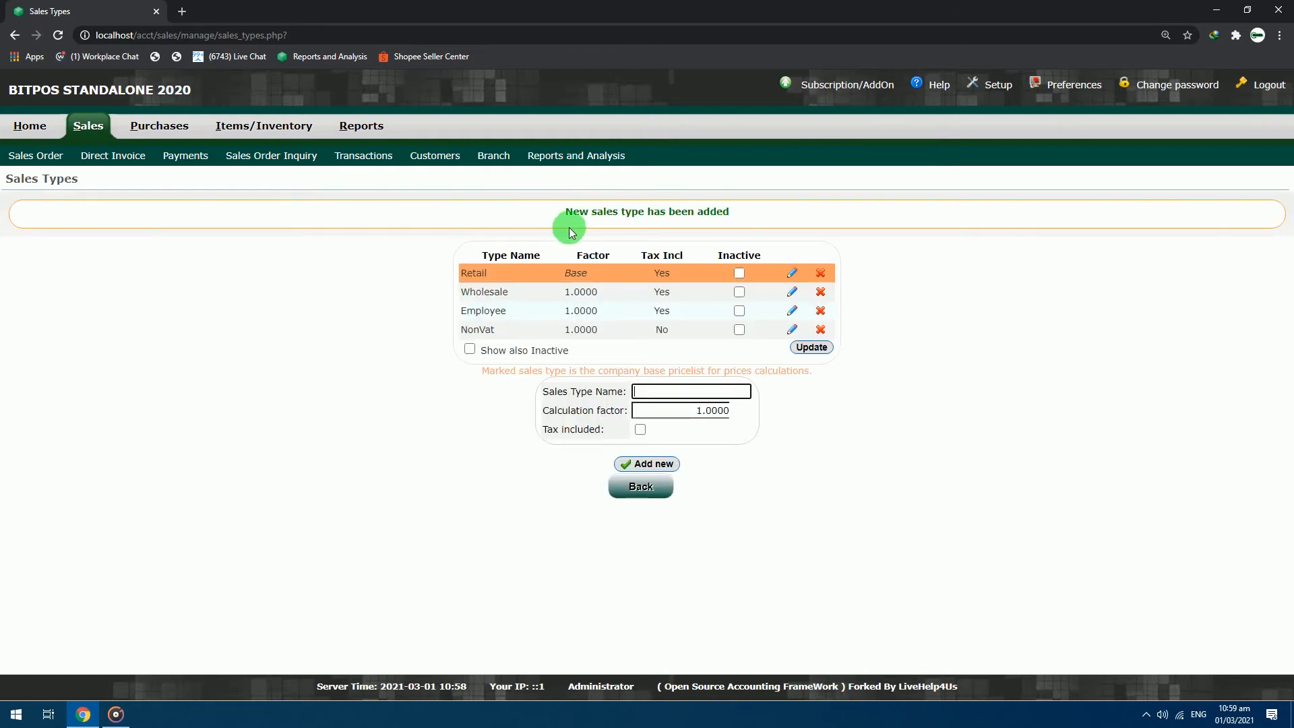
pyautogui.moveTo(749, 229)
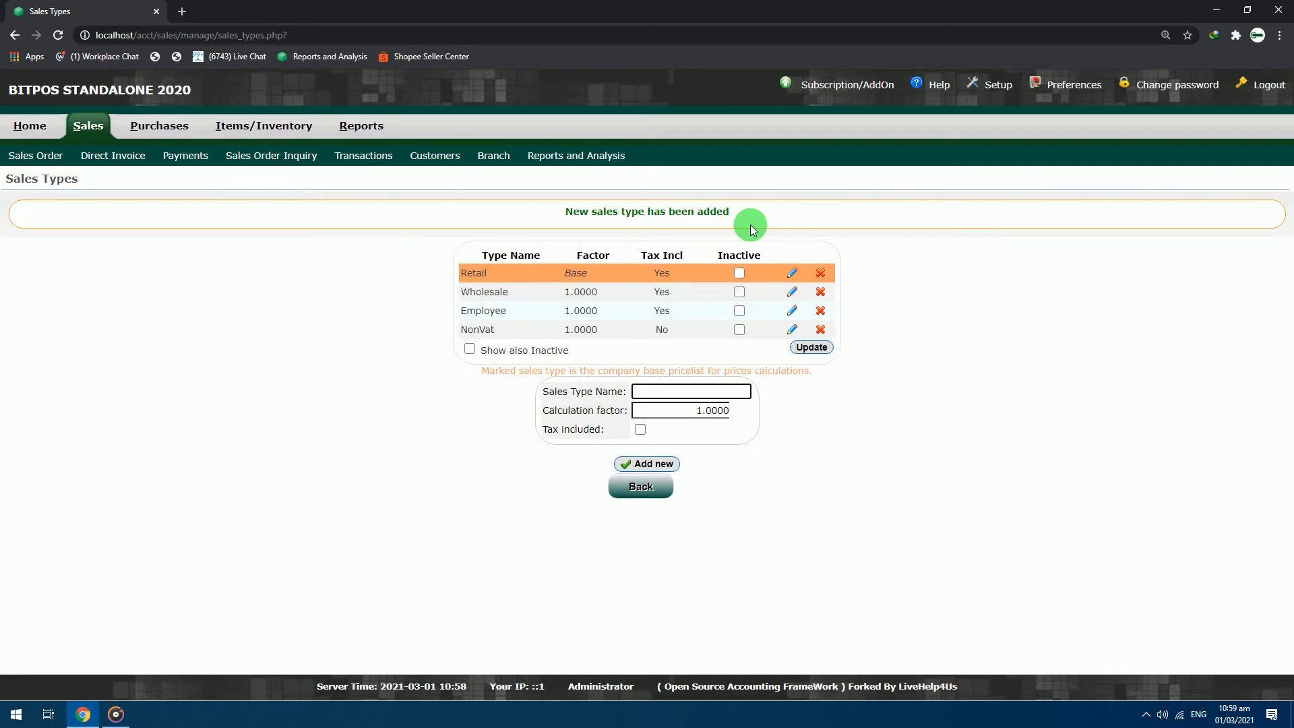
pyautogui.moveTo(264, 125)
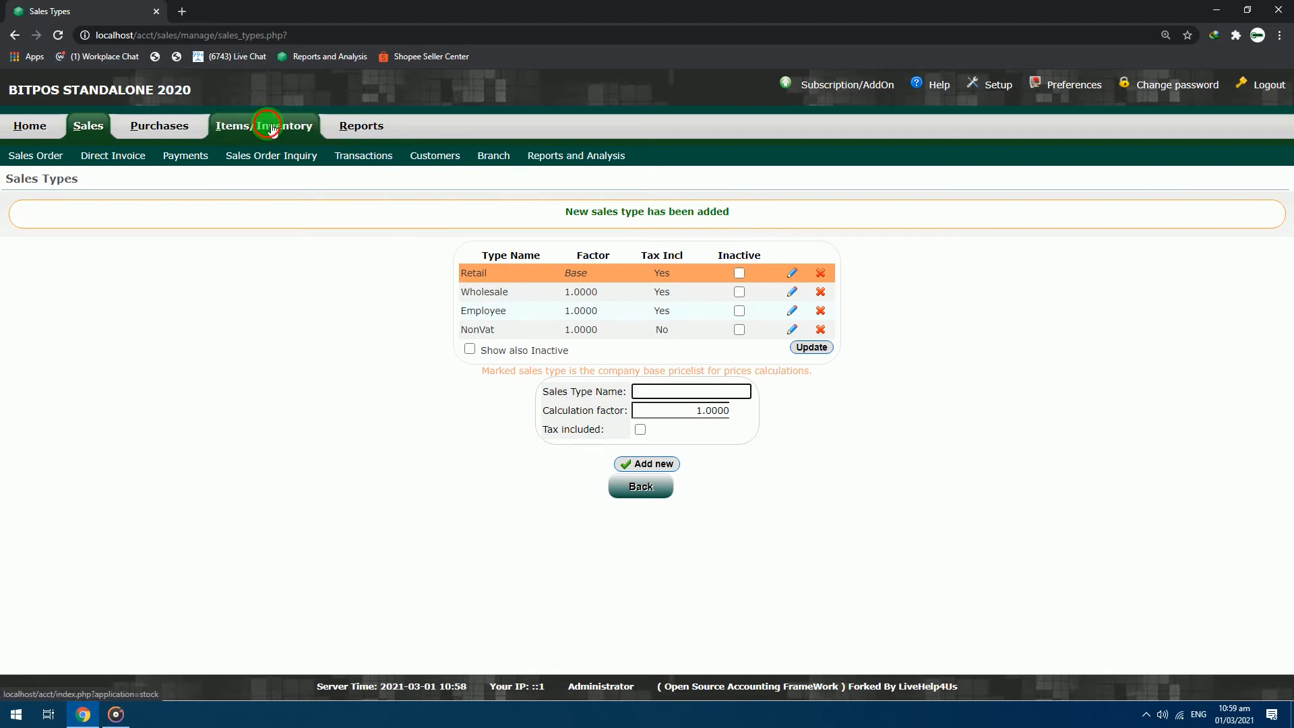
# - Go to Items/Inventory Sales Pricing to reach the item sales prices page
pyautogui.click(264, 125)
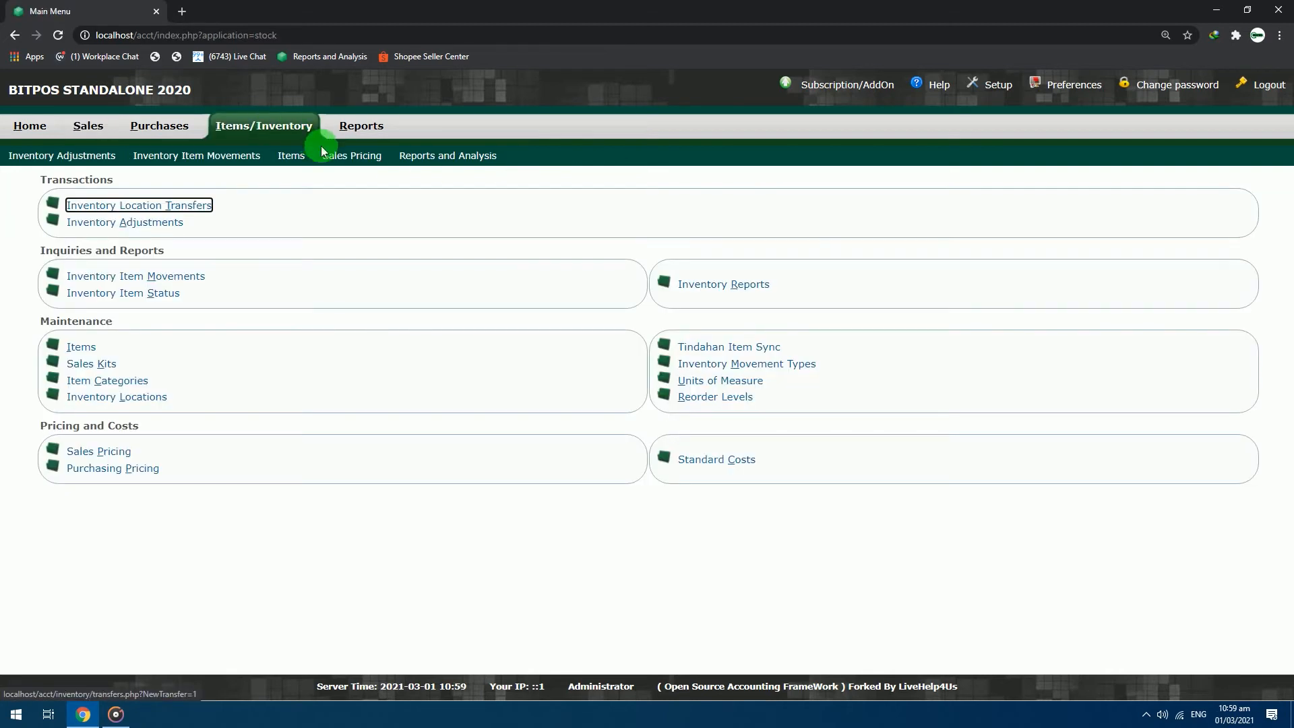
pyautogui.click(351, 155)
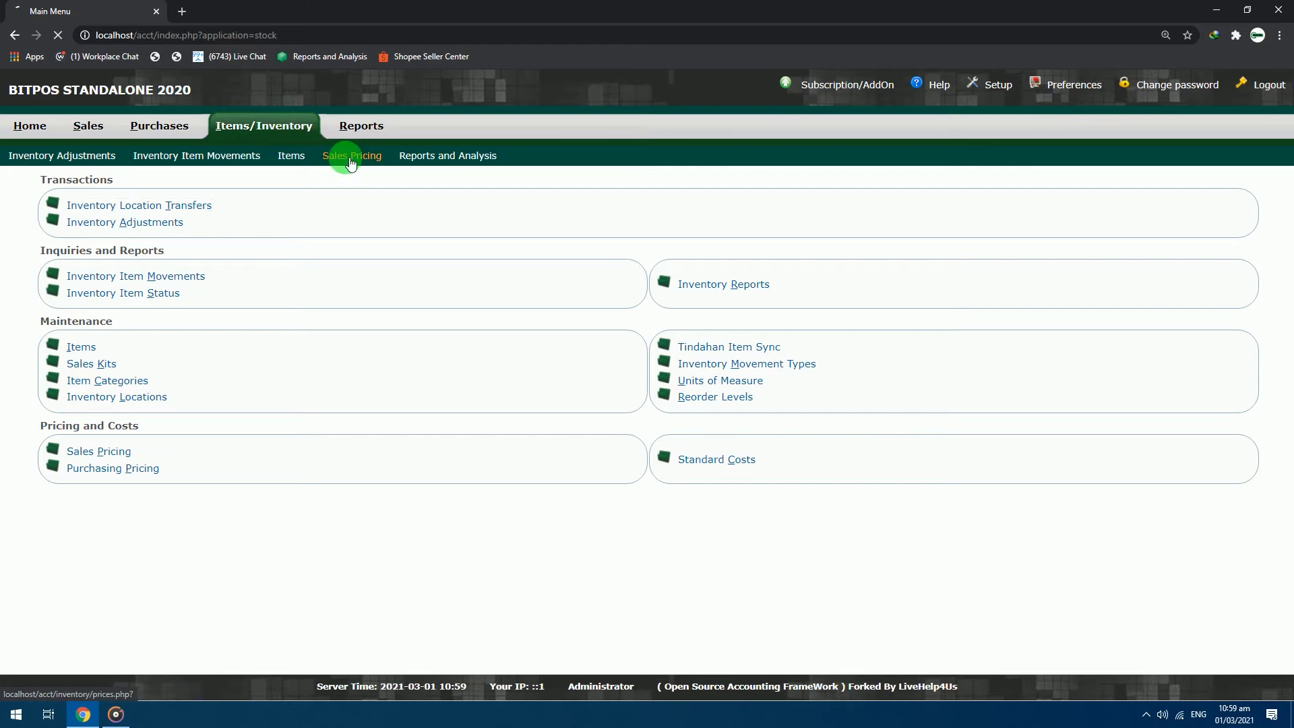
pyautogui.click(351, 155)
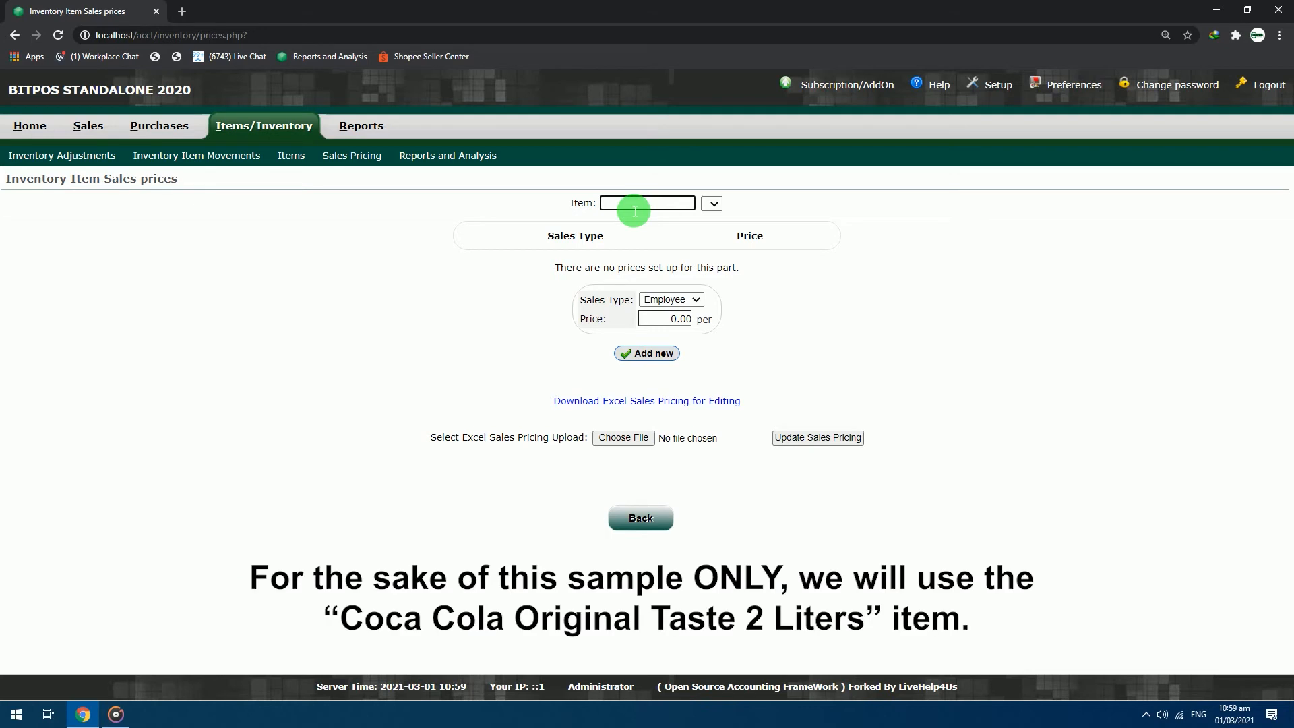
pyautogui.click(709, 203)
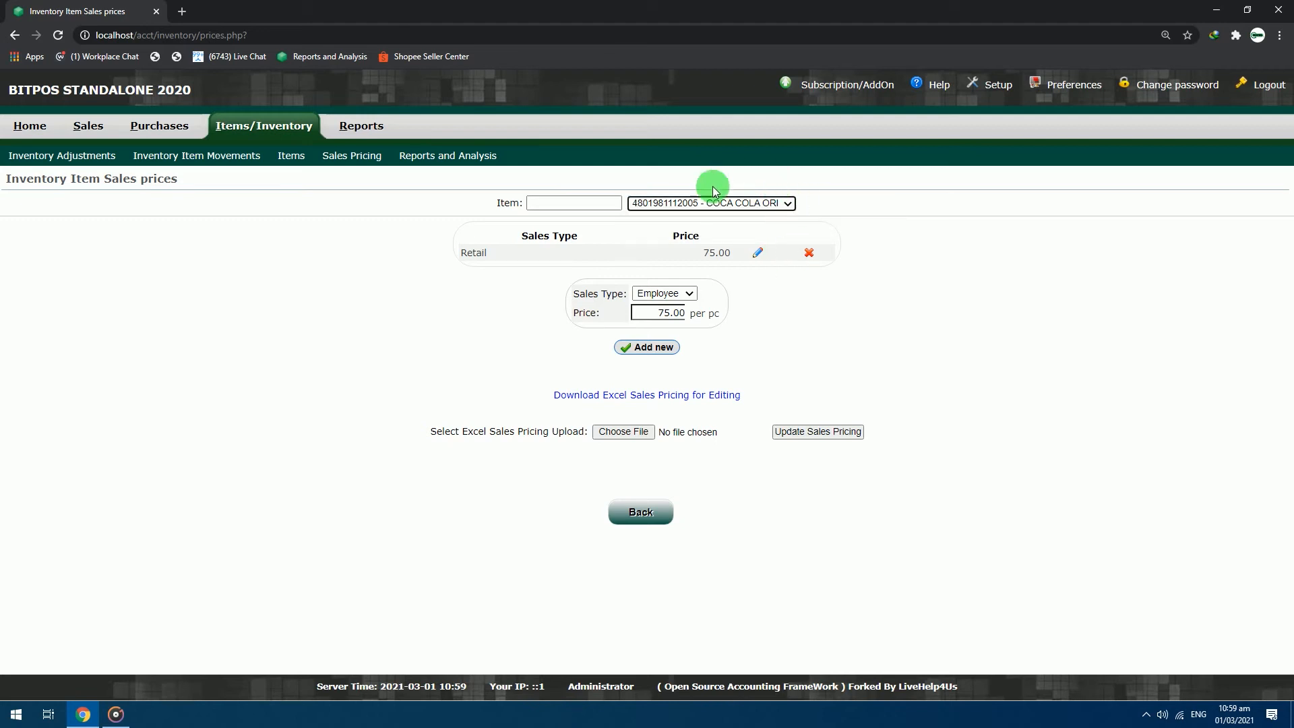
pyautogui.click(787, 203)
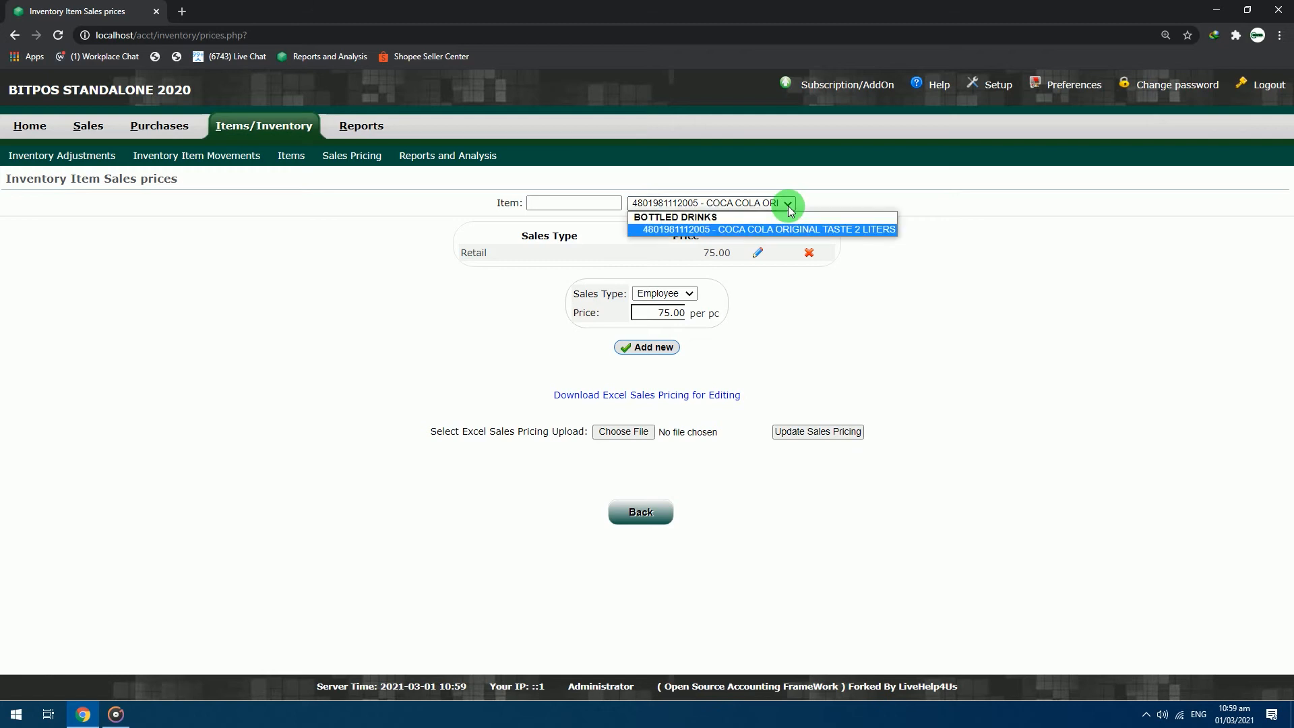
pyautogui.click(763, 229)
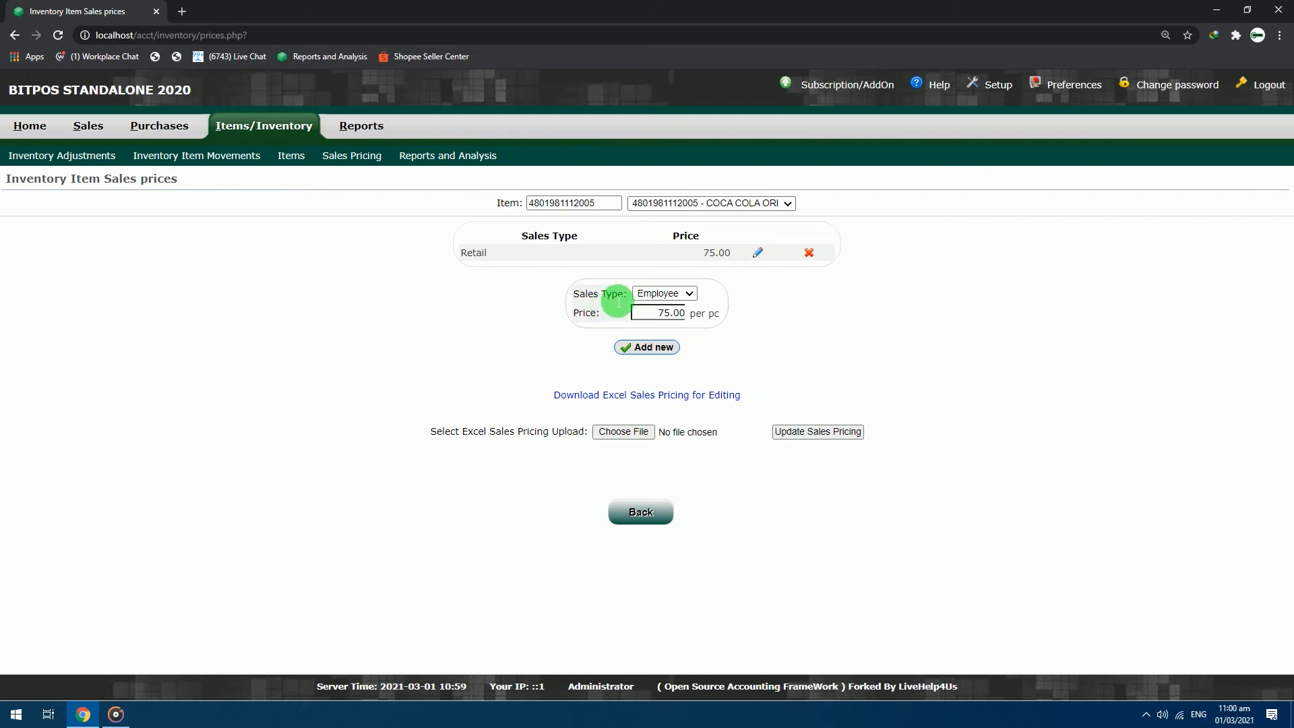
pyautogui.moveTo(606, 300)
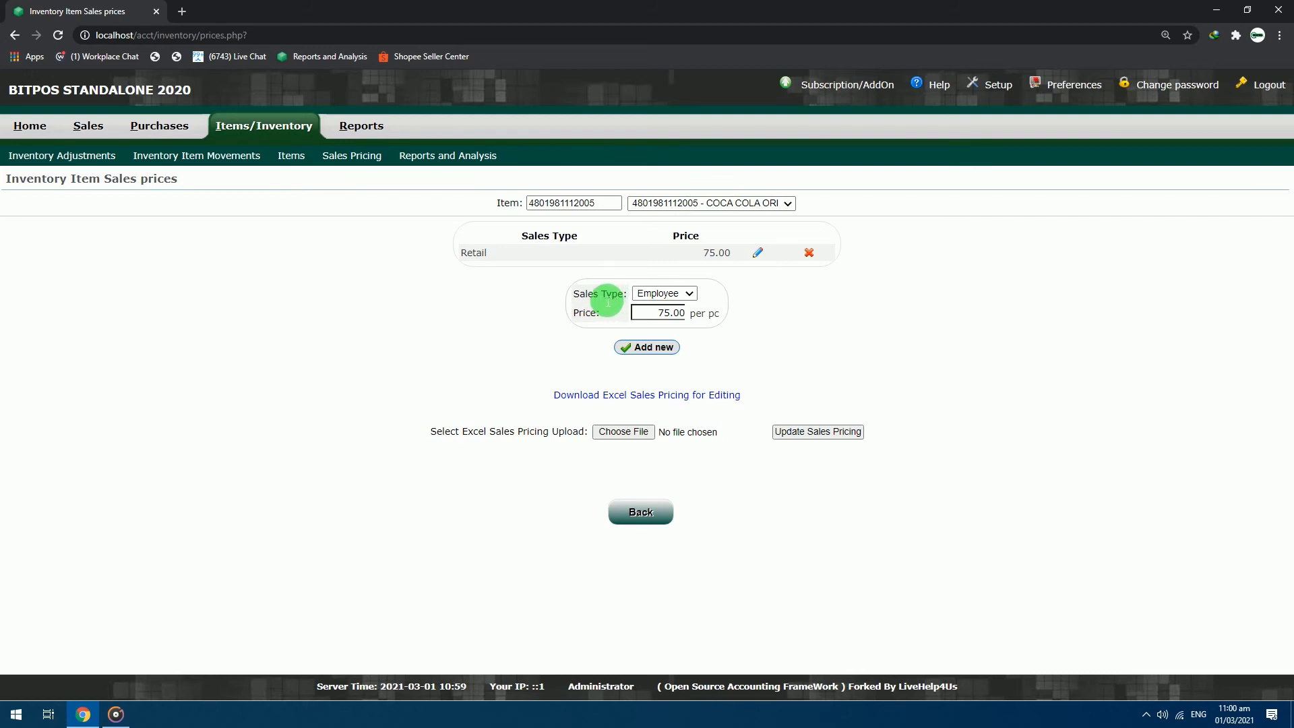
pyautogui.click(663, 293)
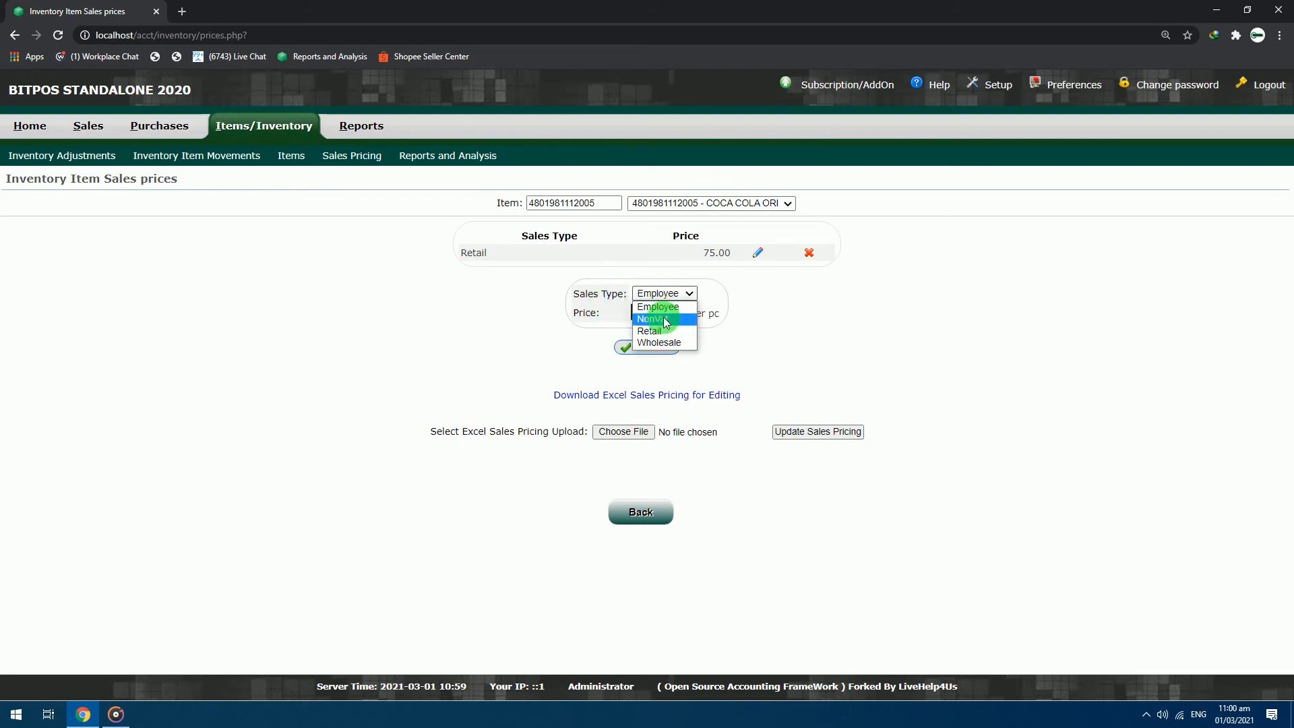
# - Add a NonVat price of 66.96 for the Coca Cola item
pyautogui.click(651, 319)
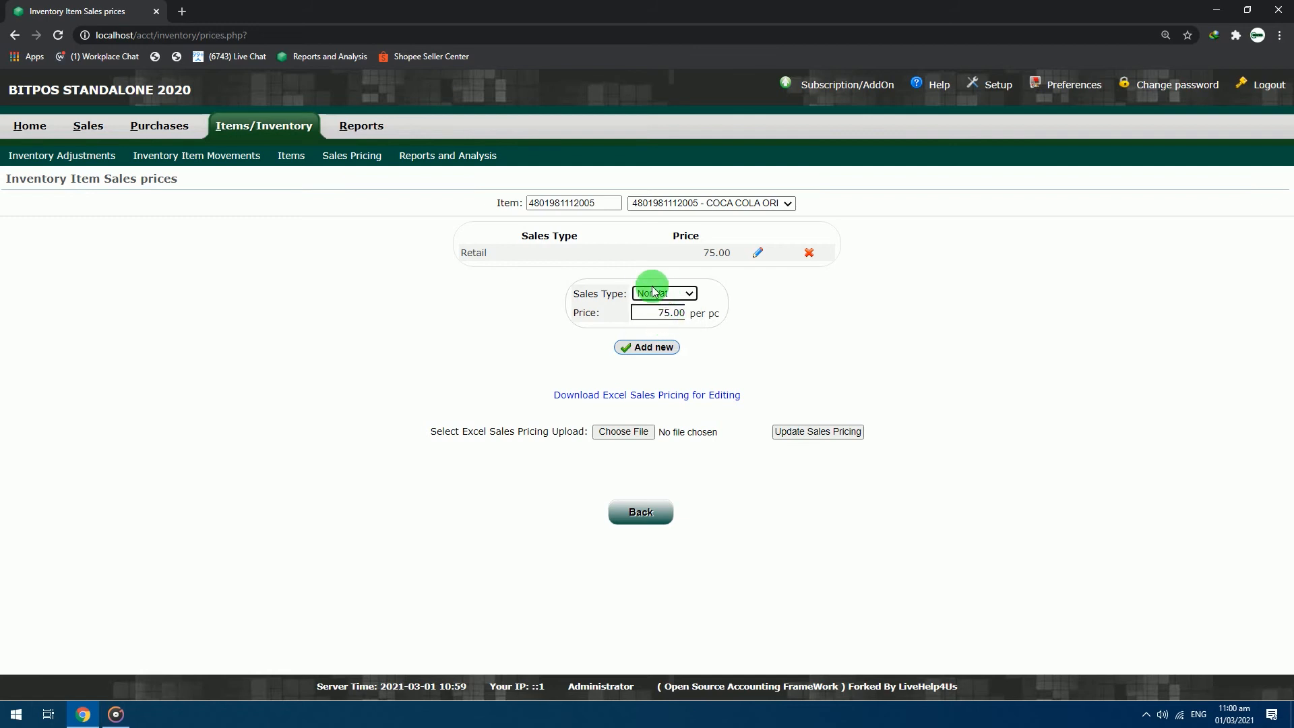
pyautogui.click(663, 293)
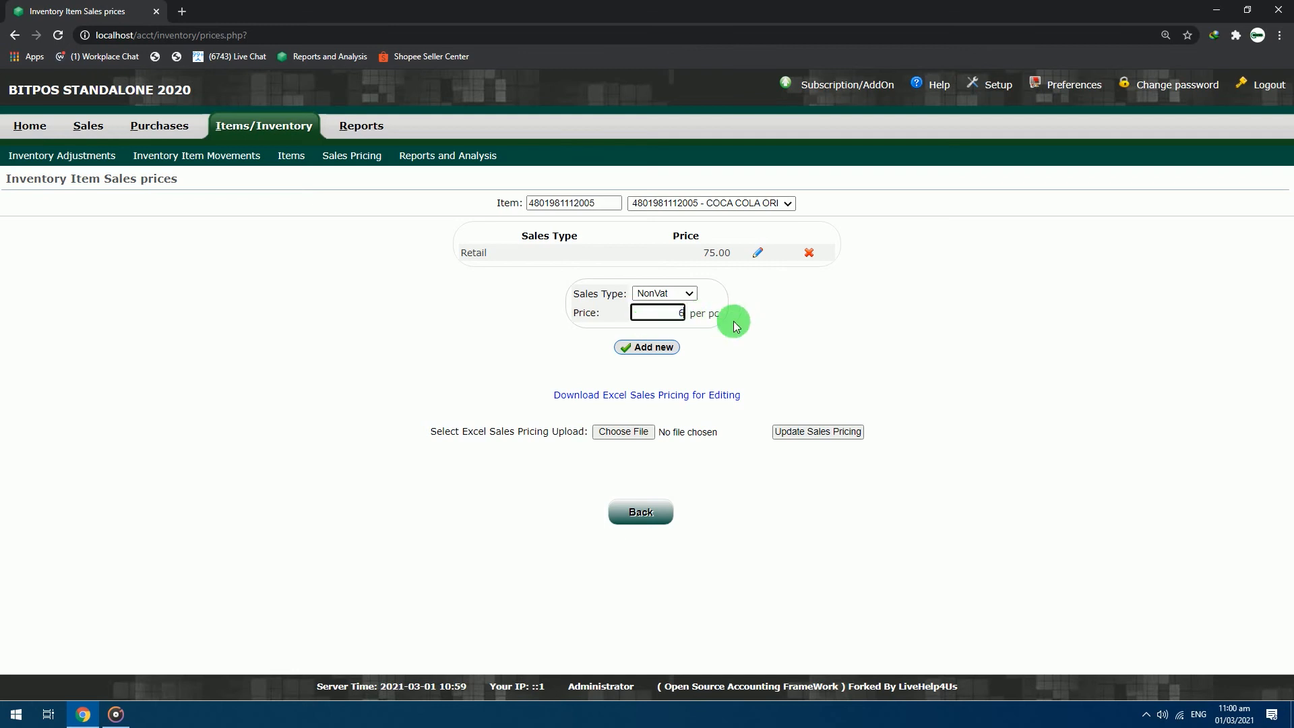
pyautogui.write('66.96')
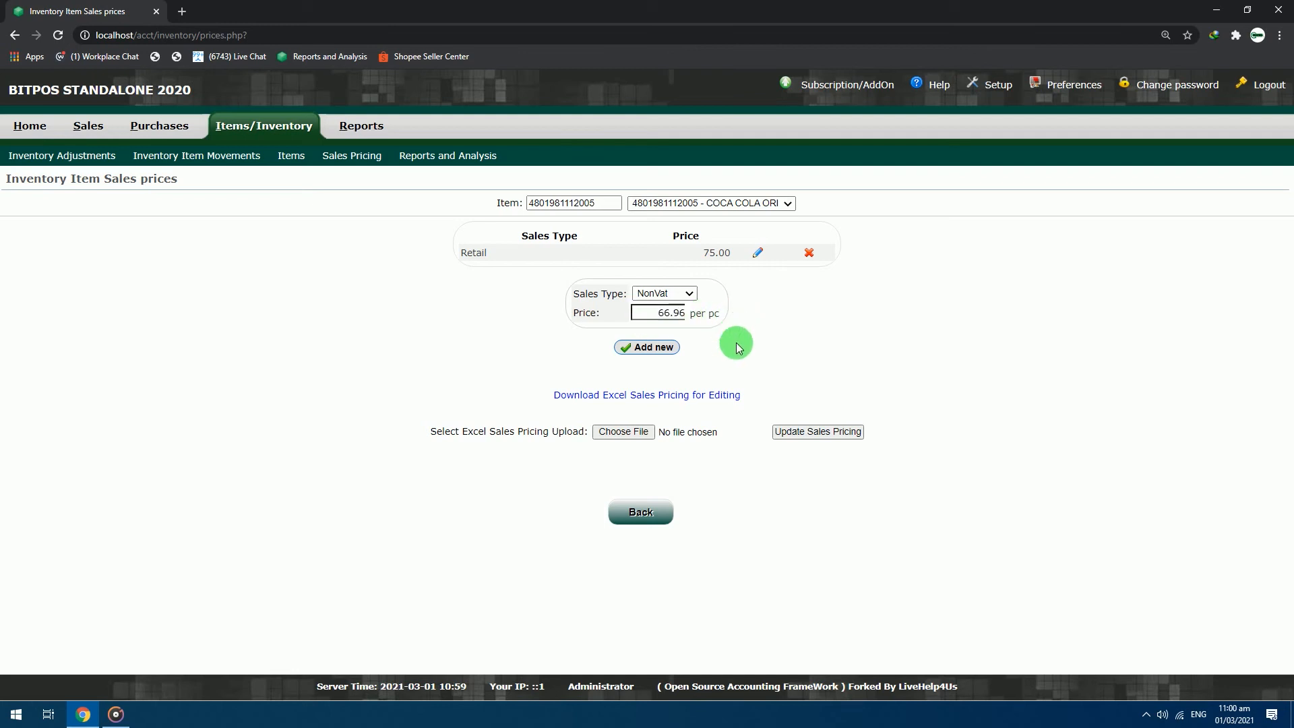
pyautogui.click(646, 346)
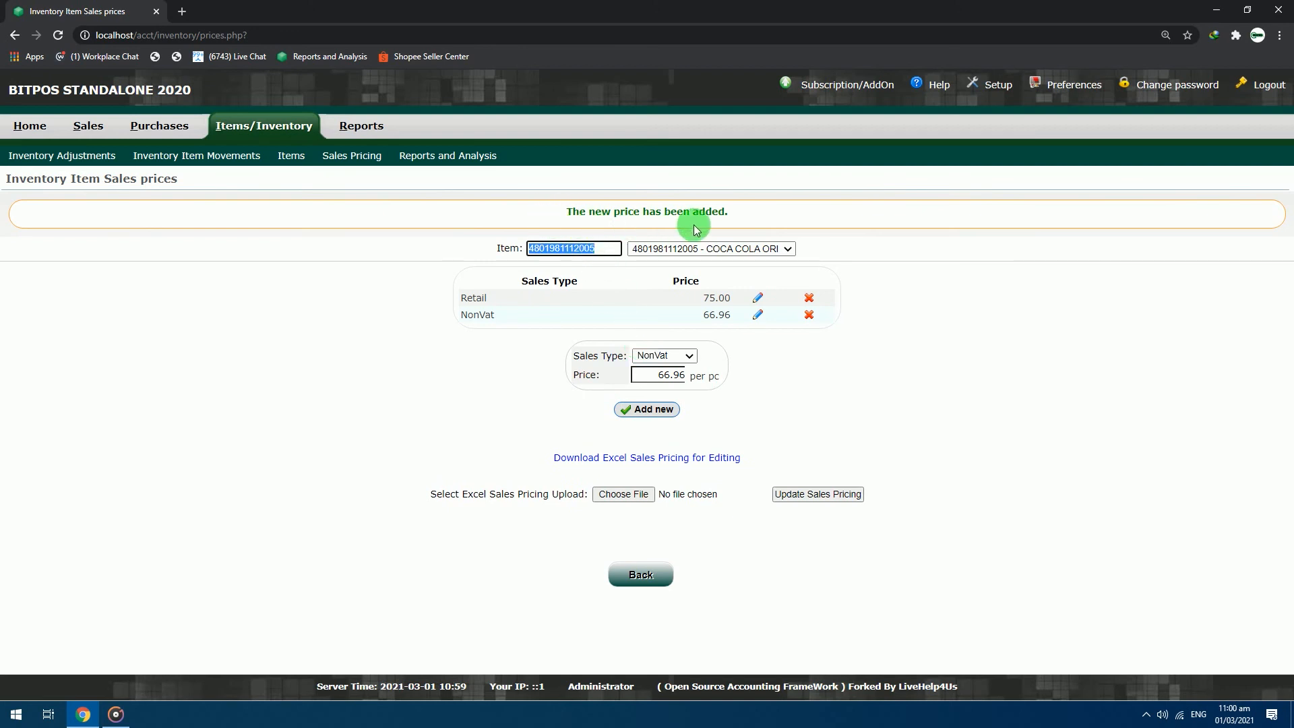
pyautogui.moveTo(771, 222)
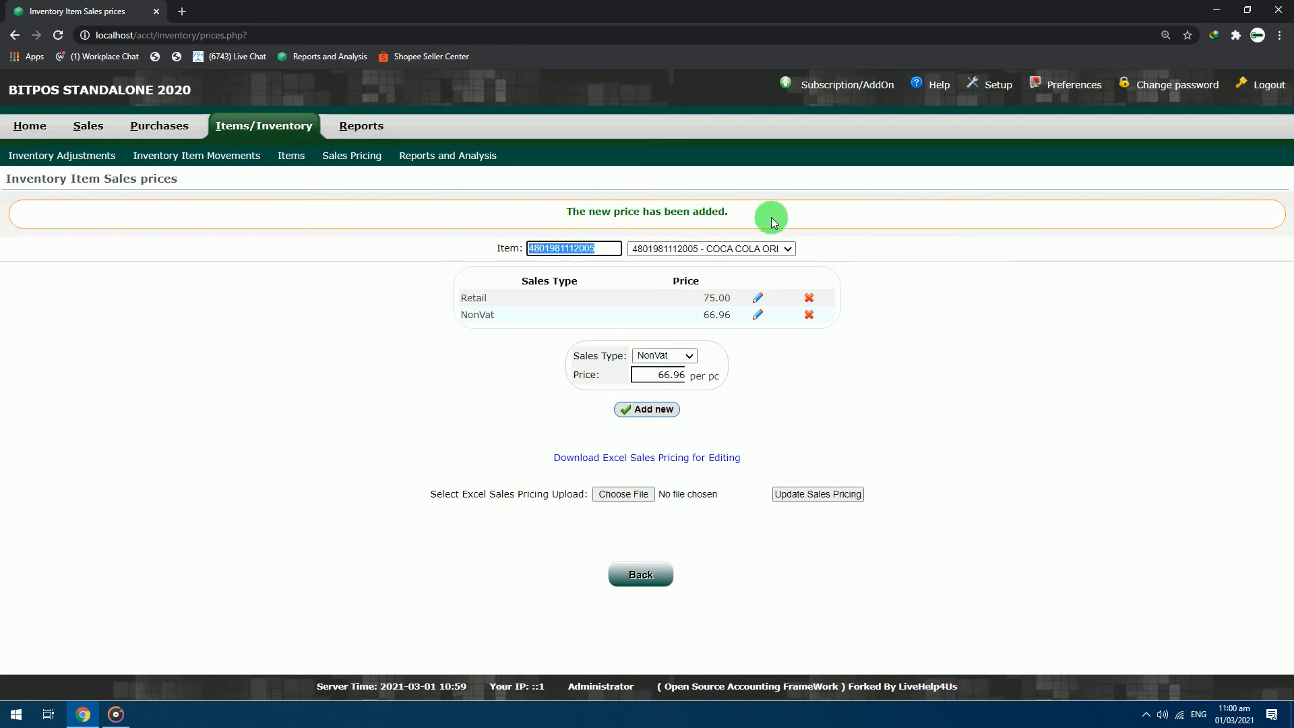